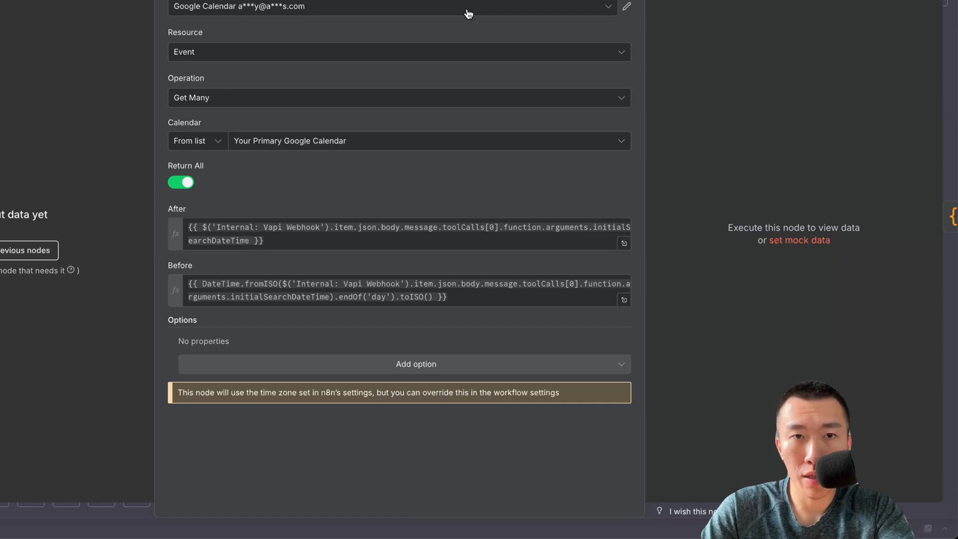
- Create a new Google Calendar OAuth2 credential from the 'Credential to connect with' dropdown
{"action": "left_click", "coordinate": [394, 6]}
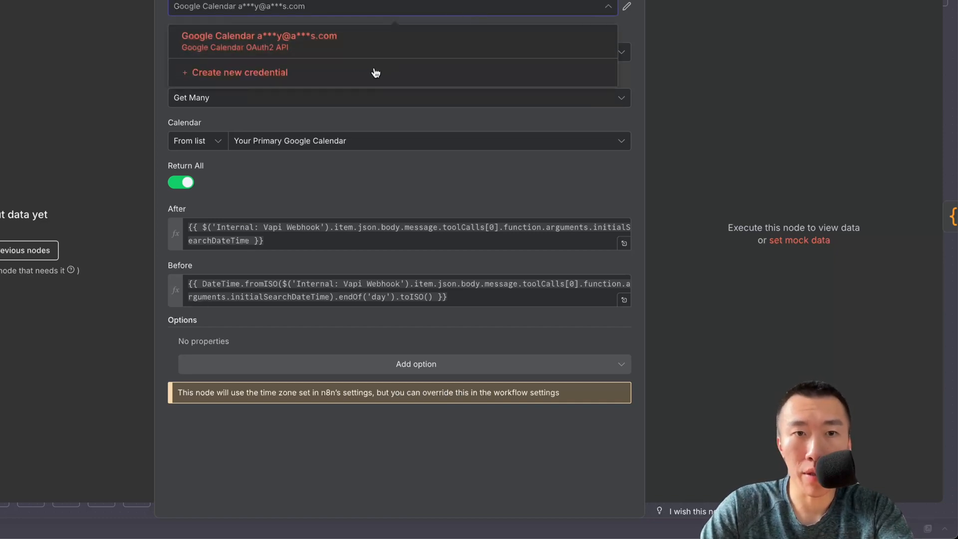
{"action": "mouse_move", "coordinate": [371, 76]}
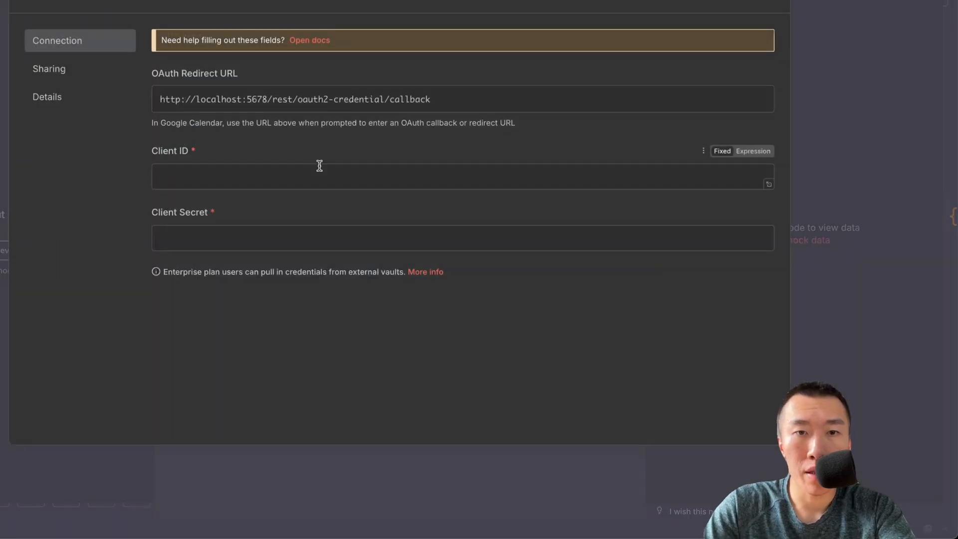
{"action": "left_click", "coordinate": [318, 176]}
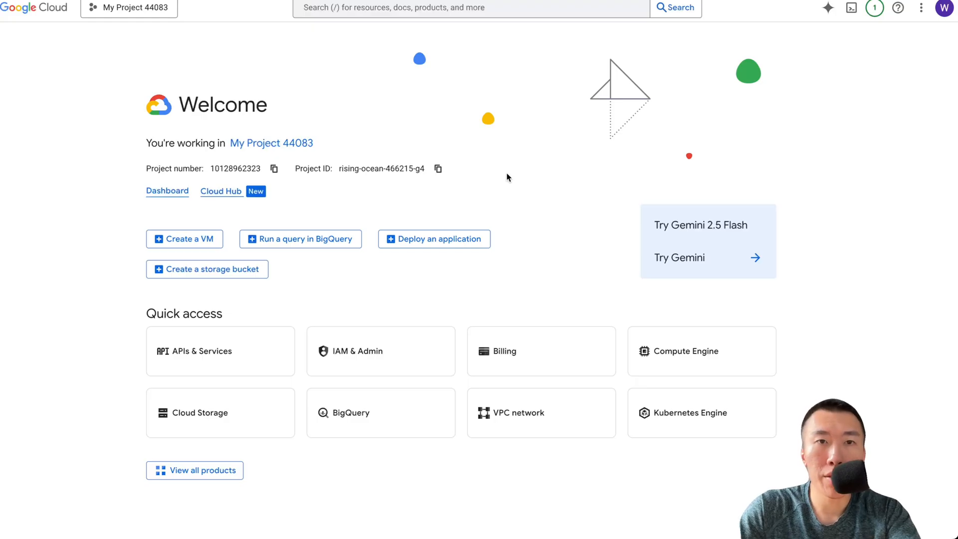
- Find the Google Calendar API in the APIs & Services library by searching 'google ca'
{"action": "left_click", "coordinate": [471, 8]}
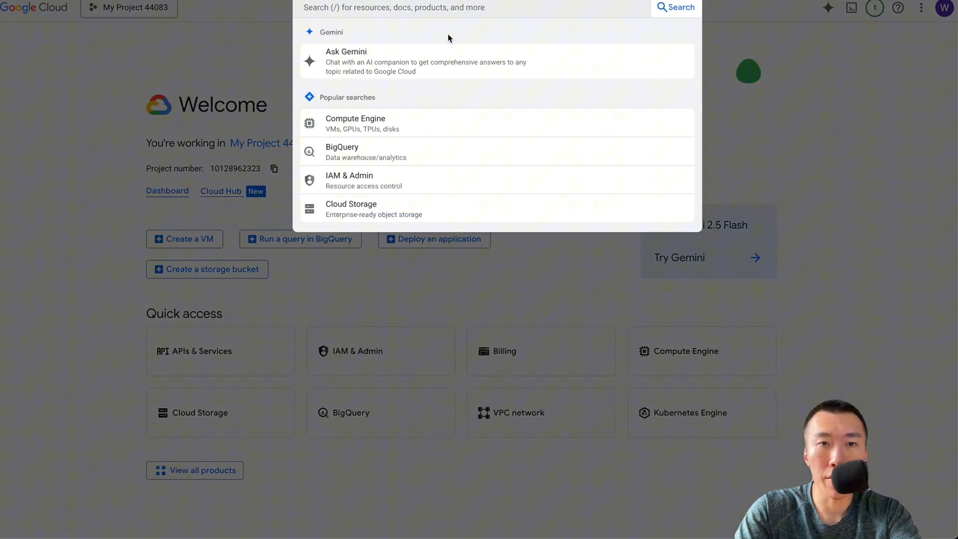
{"action": "type", "text": "api hub semantic search"}
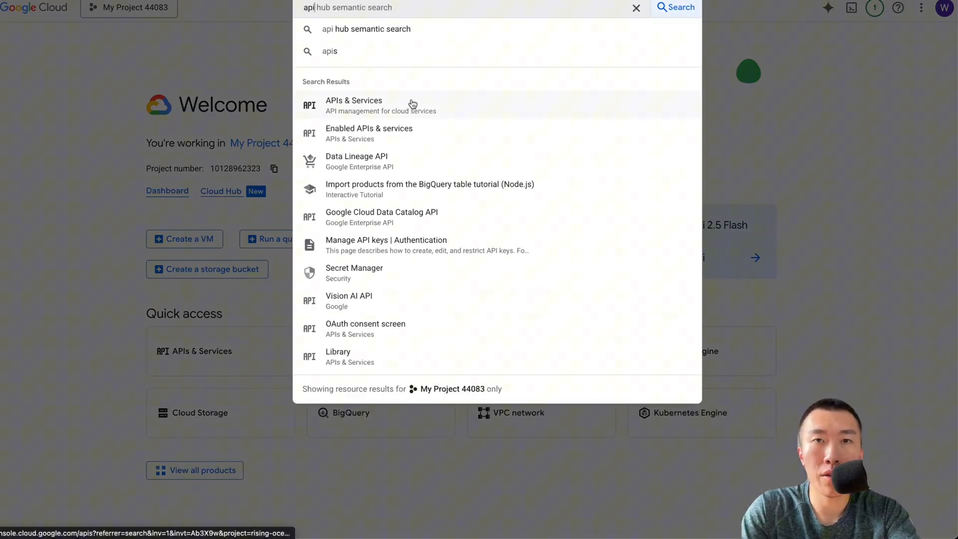
{"action": "left_click", "coordinate": [353, 104]}
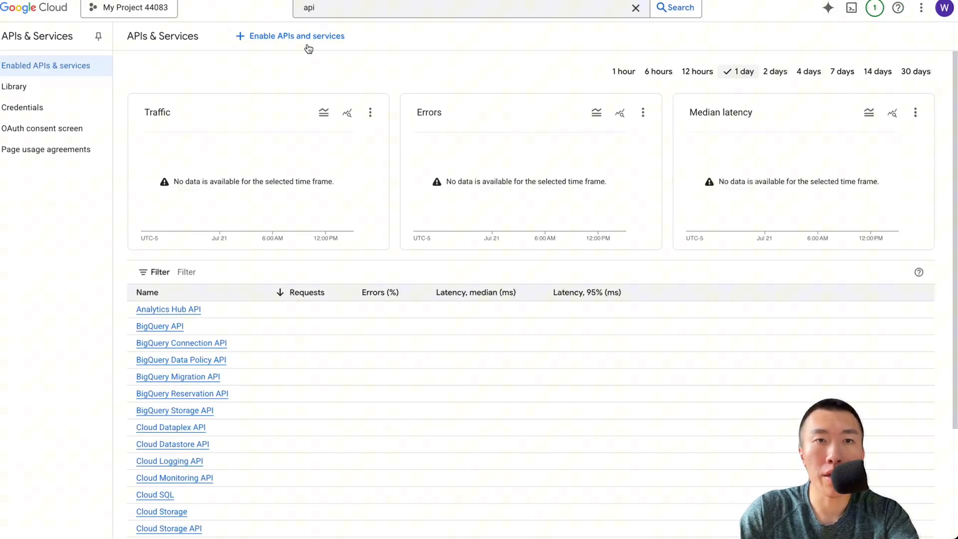
{"action": "left_click", "coordinate": [295, 36]}
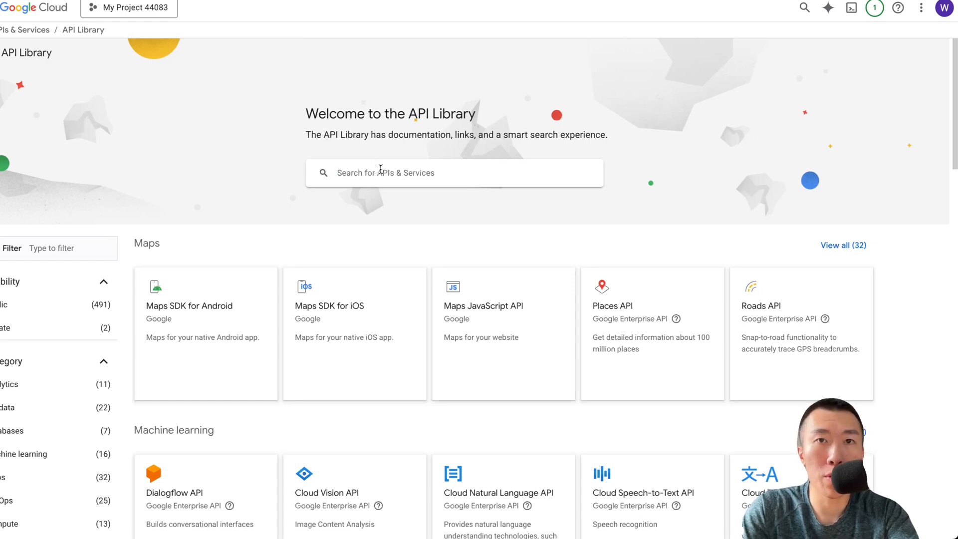
{"action": "type", "text": "google calendar"}
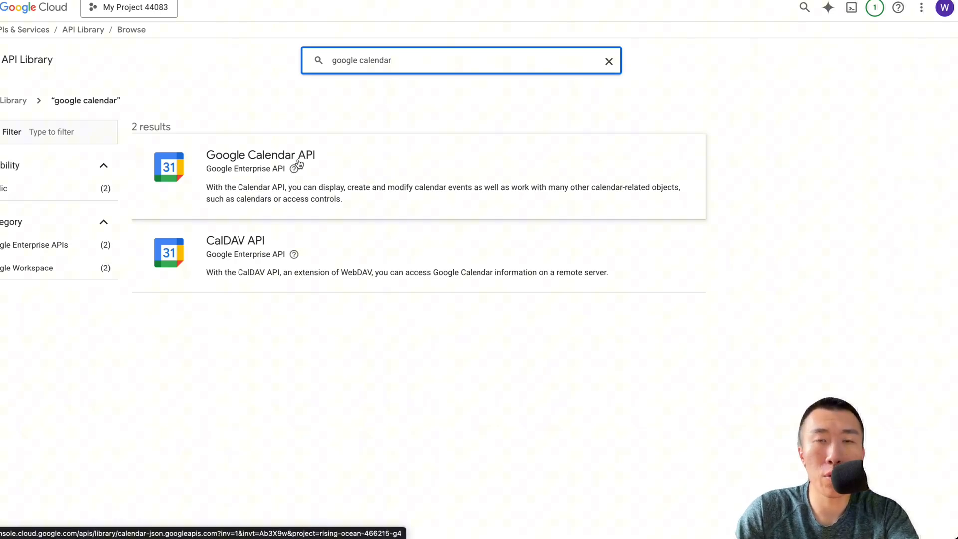
{"action": "left_click", "coordinate": [259, 154]}
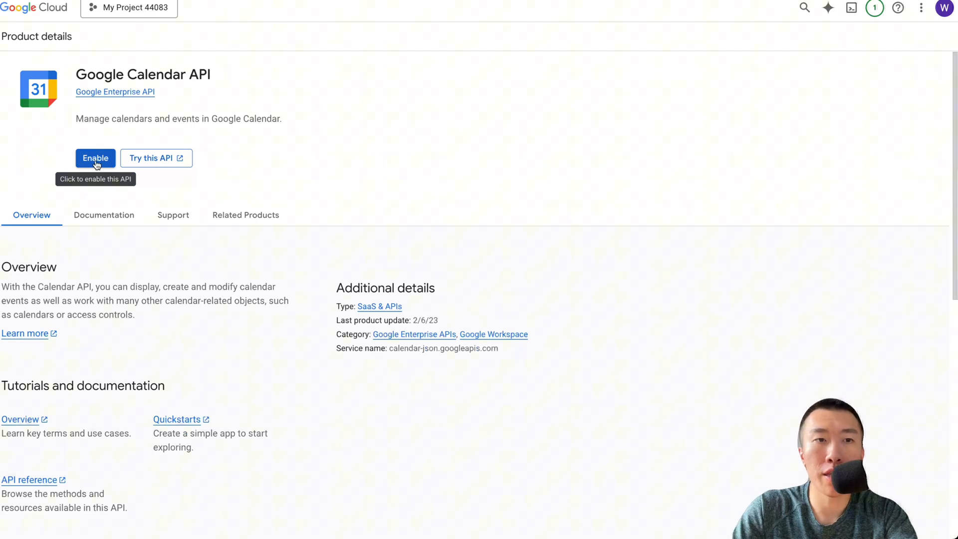
- Enable the Google Calendar API and create the OAuth consent configuration with app info
{"action": "left_click", "coordinate": [95, 158]}
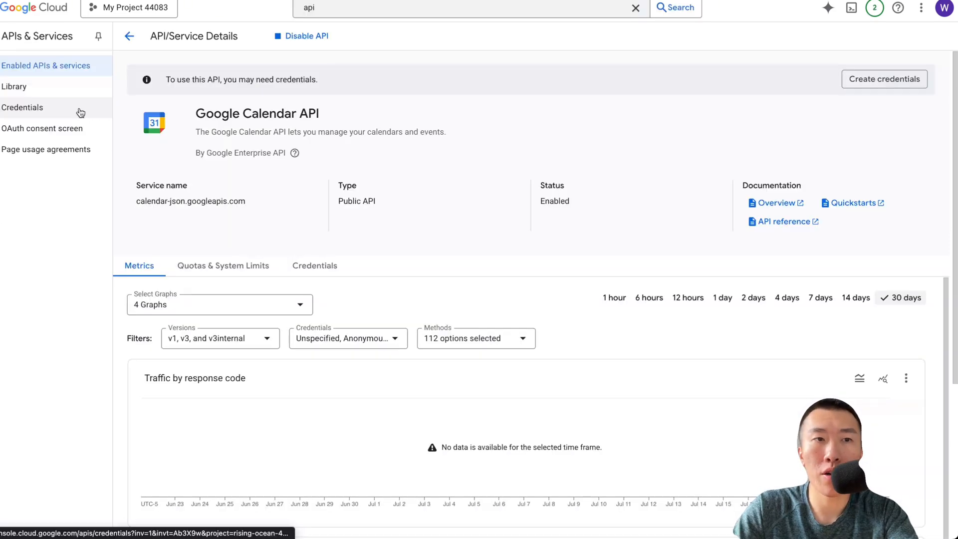
{"action": "left_click", "coordinate": [22, 107]}
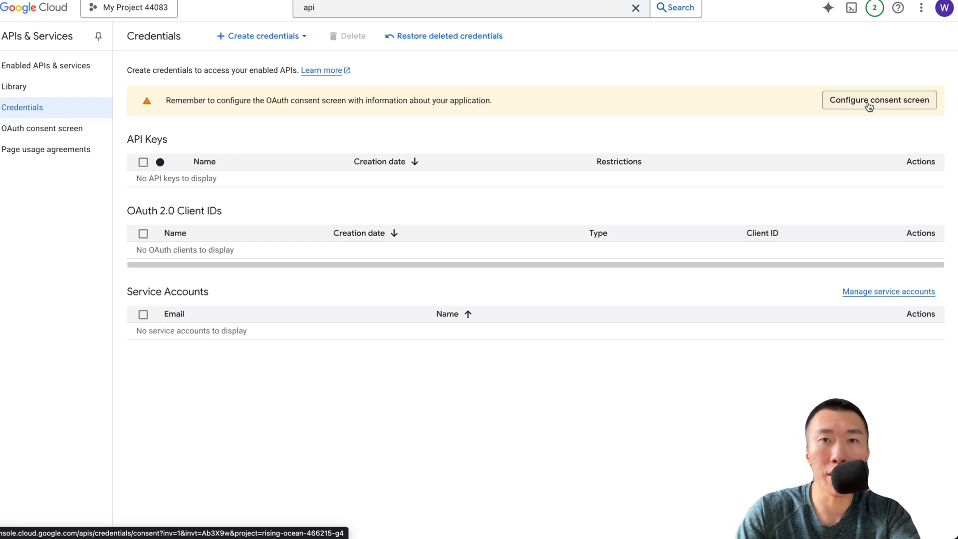
{"action": "left_click", "coordinate": [879, 100]}
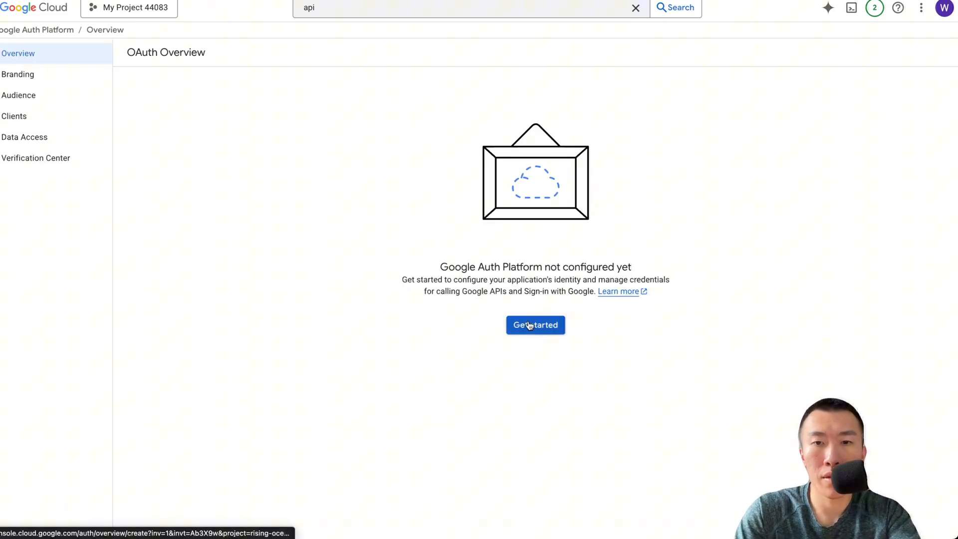
{"action": "left_click", "coordinate": [534, 324]}
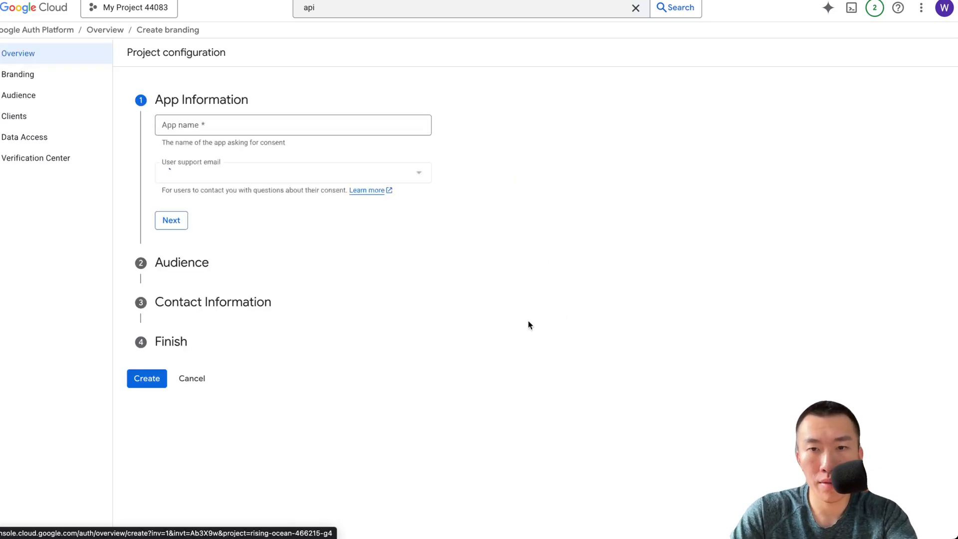
{"action": "left_click", "coordinate": [292, 125]}
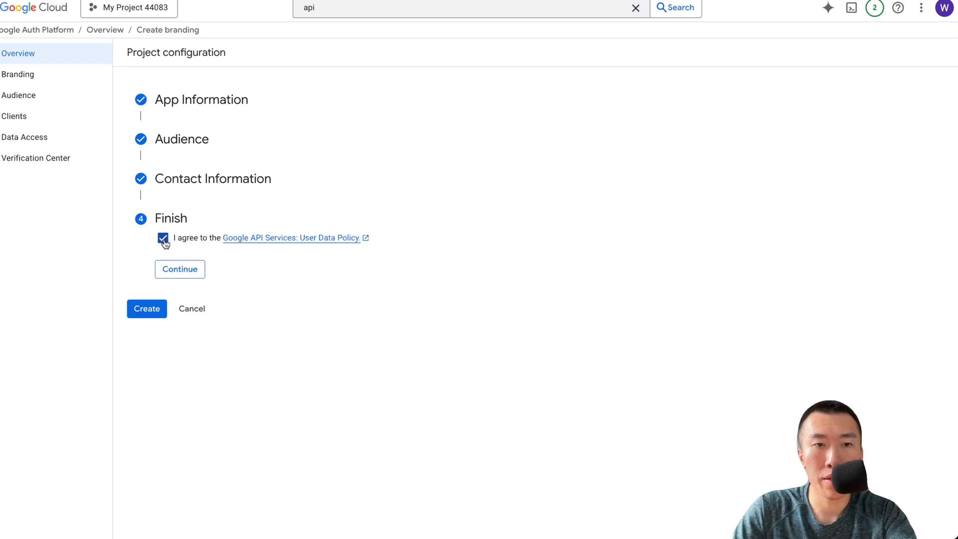
{"action": "left_click", "coordinate": [180, 269]}
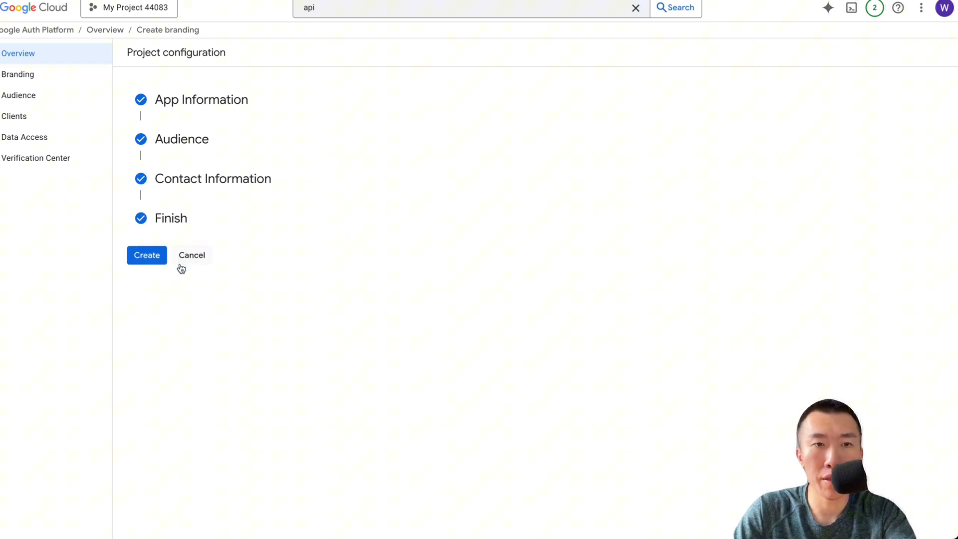
{"action": "left_click", "coordinate": [147, 255]}
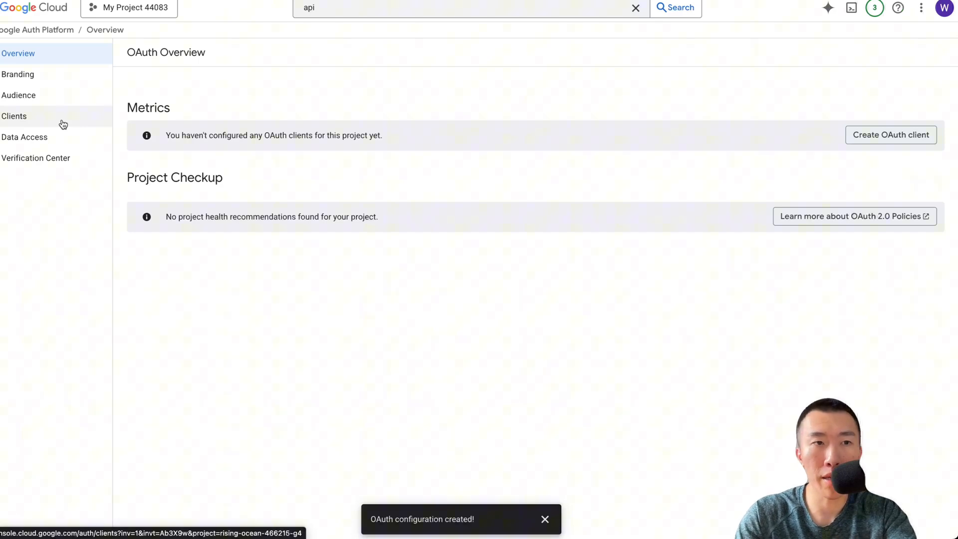
- Create a Web application OAuth client, copy its secret, and add a test user
{"action": "left_click", "coordinate": [14, 116]}
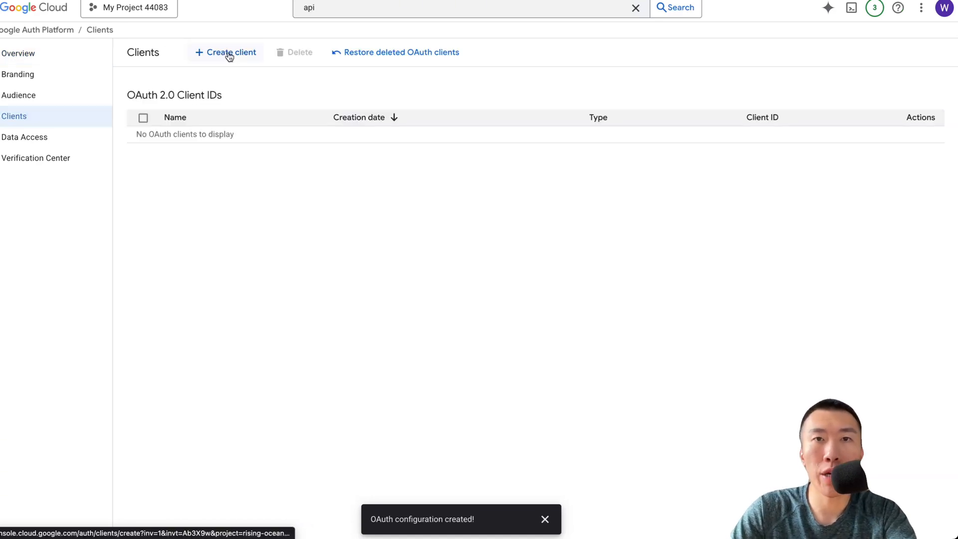
{"action": "left_click", "coordinate": [225, 51]}
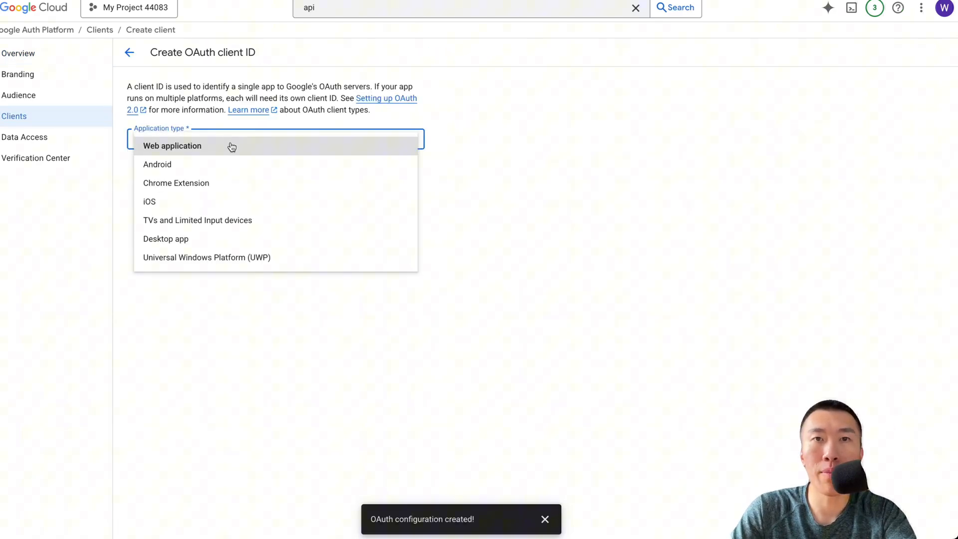
{"action": "left_click", "coordinate": [172, 145]}
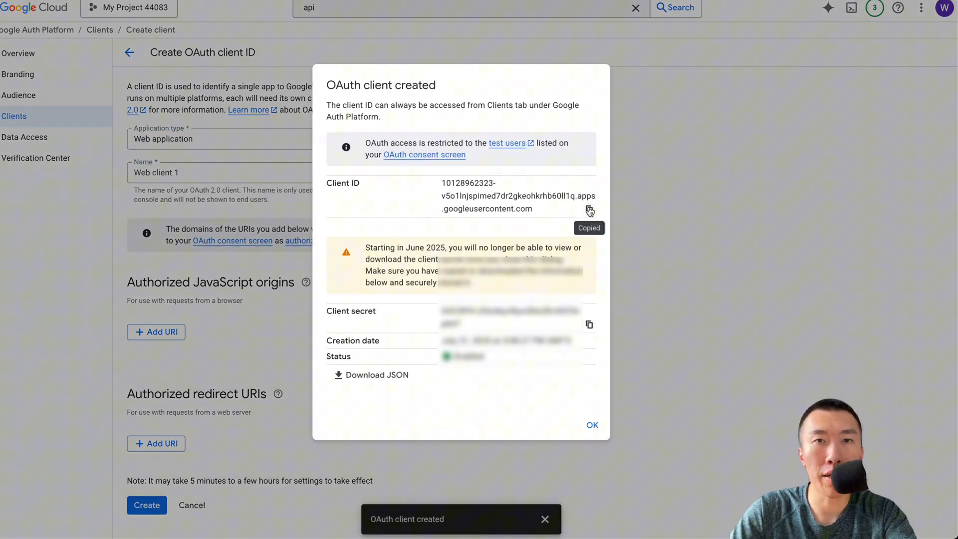
{"action": "left_click", "coordinate": [588, 324]}
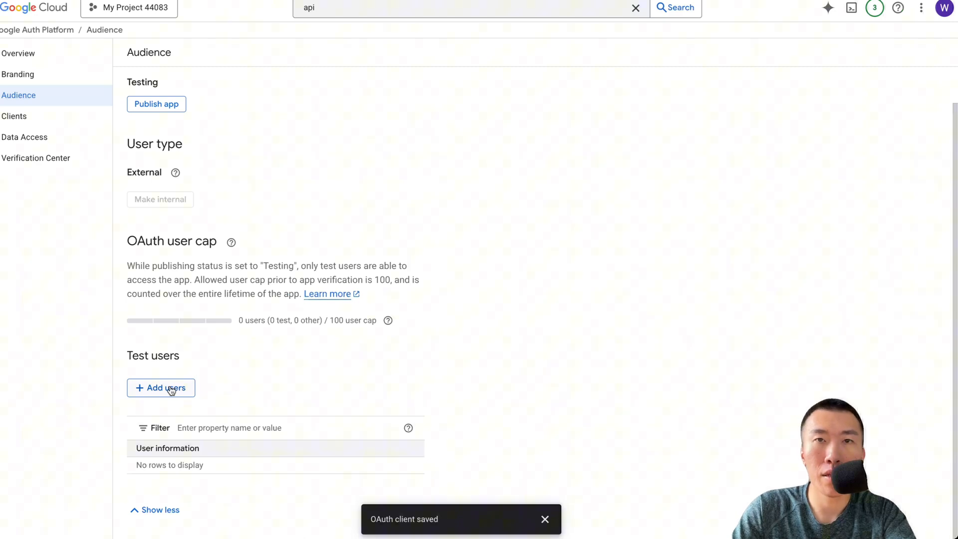
{"action": "left_click", "coordinate": [161, 388]}
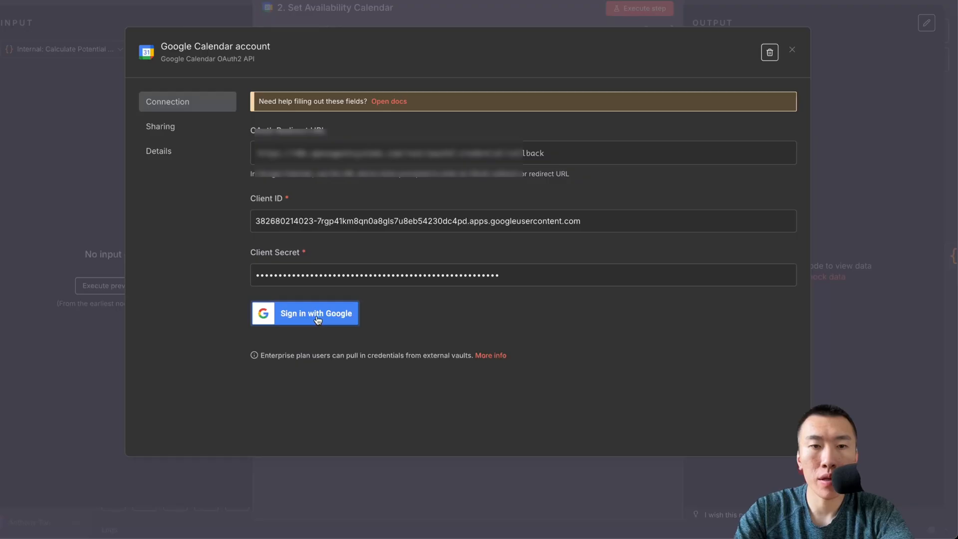
- Sign in with Google, grant n8n calendar access, and close the credential dialog
{"action": "left_click", "coordinate": [316, 313]}
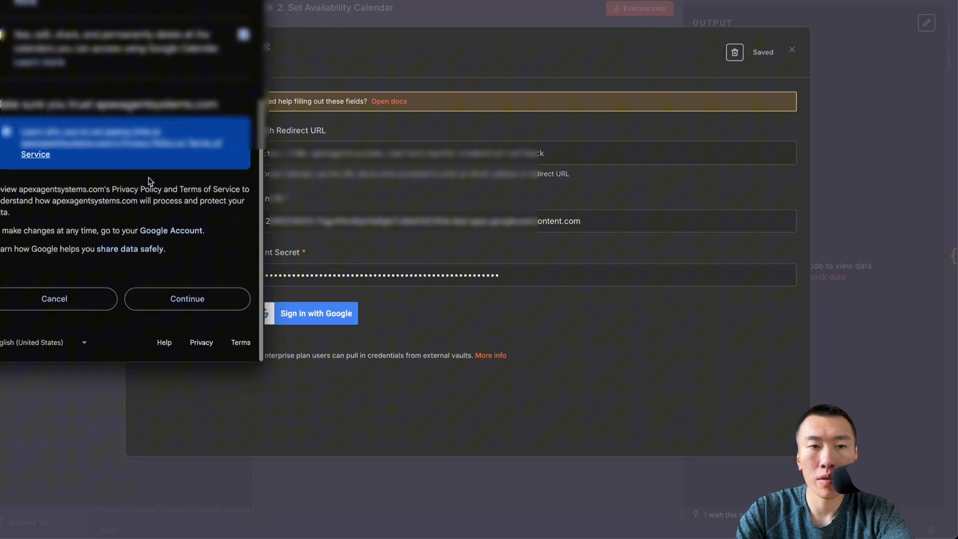
{"action": "left_click", "coordinate": [187, 299]}
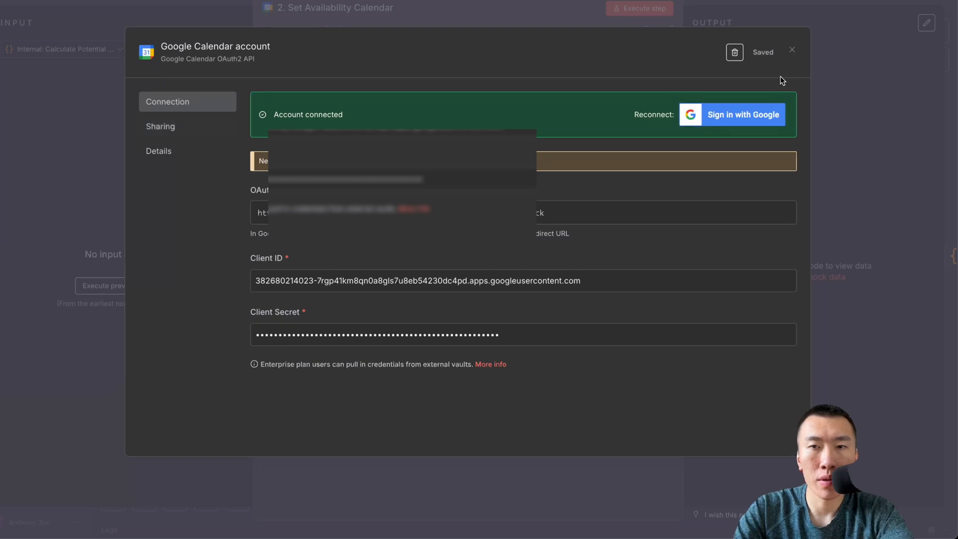
{"action": "left_click", "coordinate": [792, 51]}
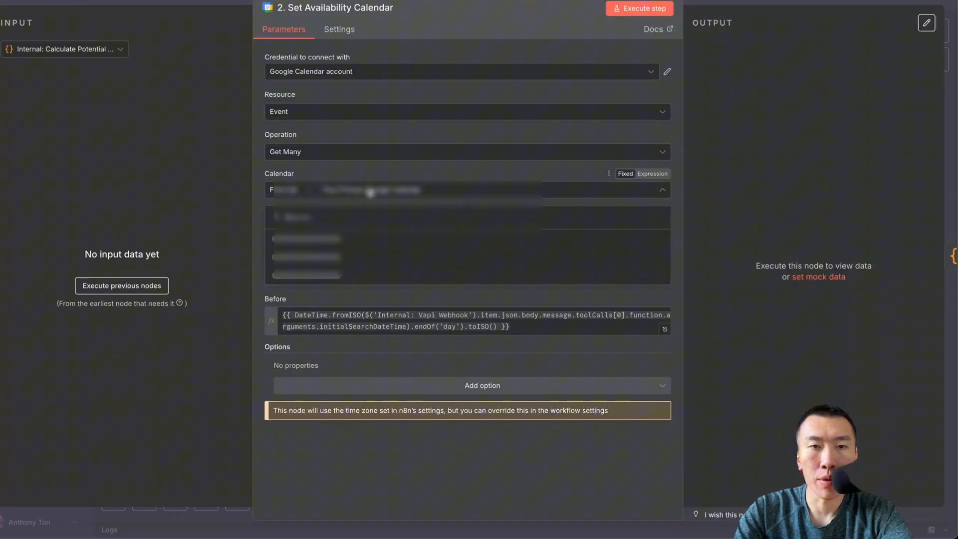